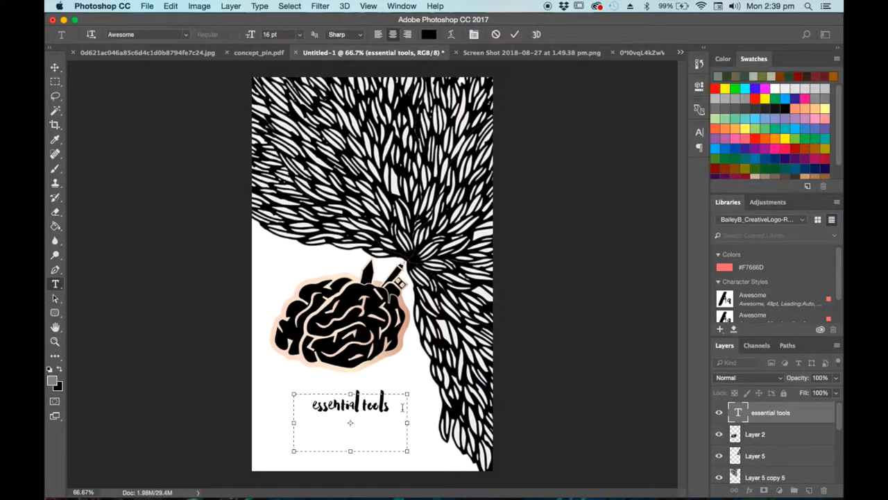
pyautogui.moveTo(214, 307)
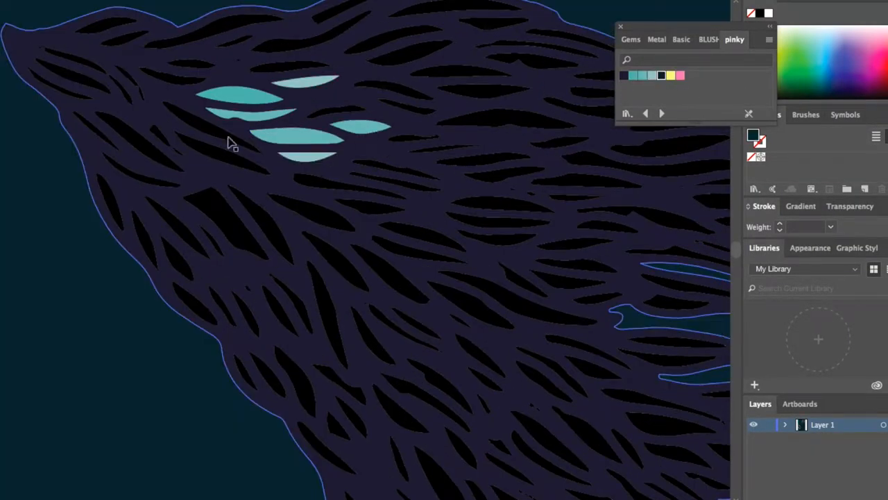
# Step: Recolour a selected leaf shape with the teal swatch in the navy artwork
pyautogui.click(652, 75)
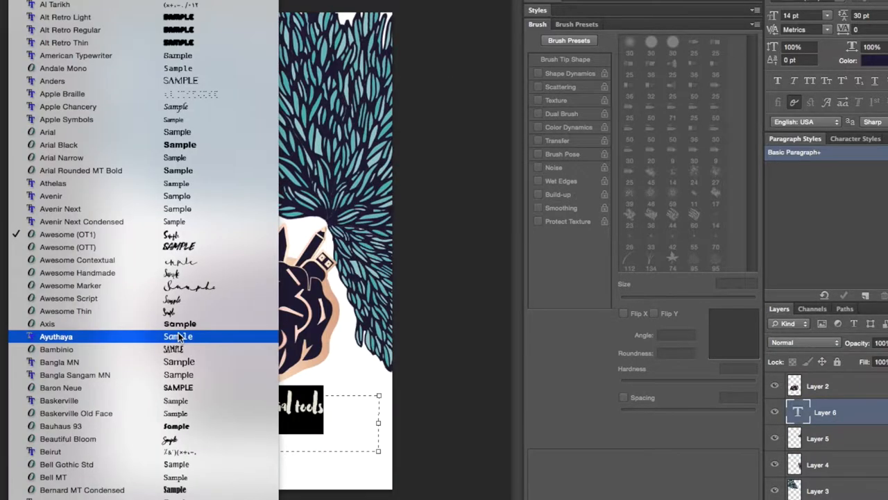
# Step: Give the caption 'a designers essential tools' a plain sans-serif font
pyautogui.click(47, 132)
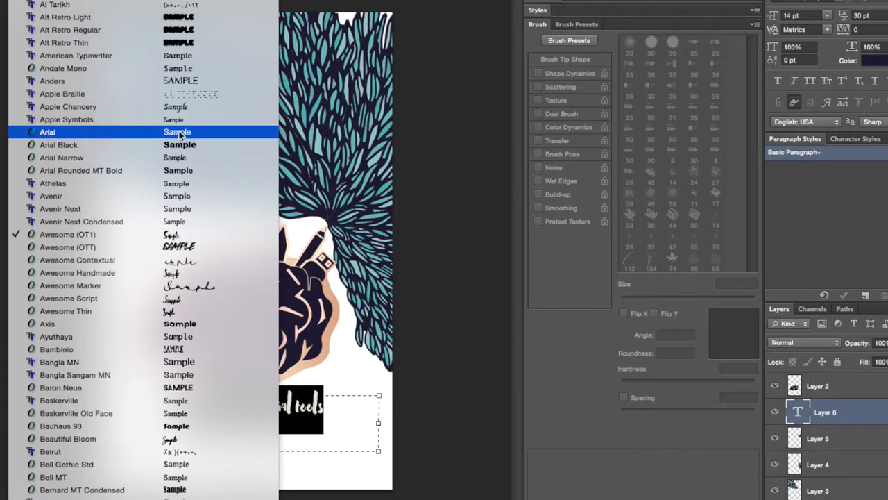
pyautogui.click(48, 132)
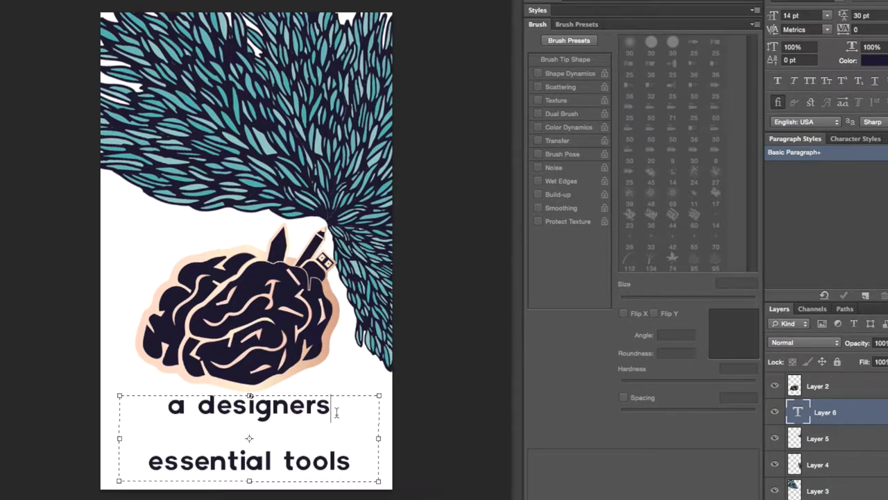
pyautogui.moveTo(447, 308)
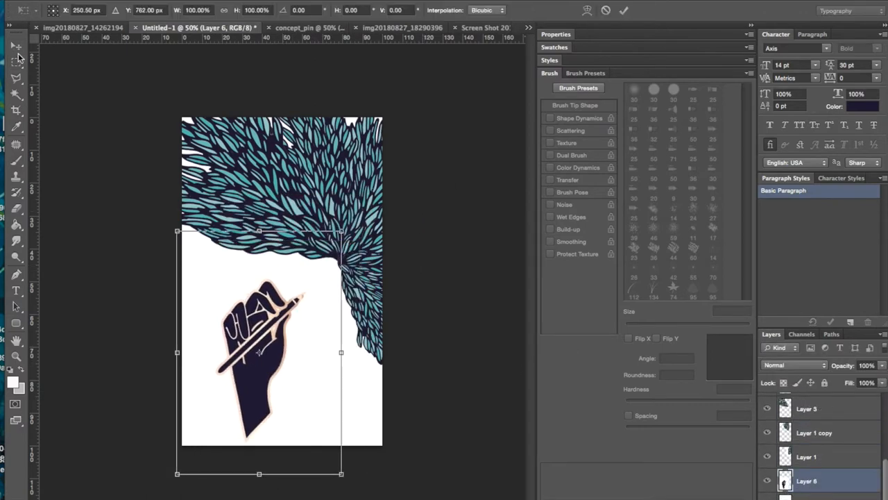
# Step: Commit the navy pen-holding hand's size and position beneath the teal leaves
pyautogui.click(17, 45)
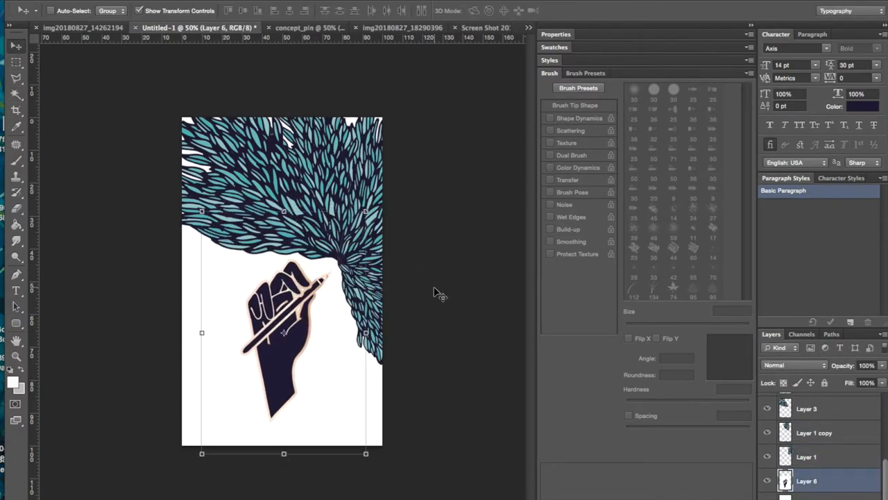